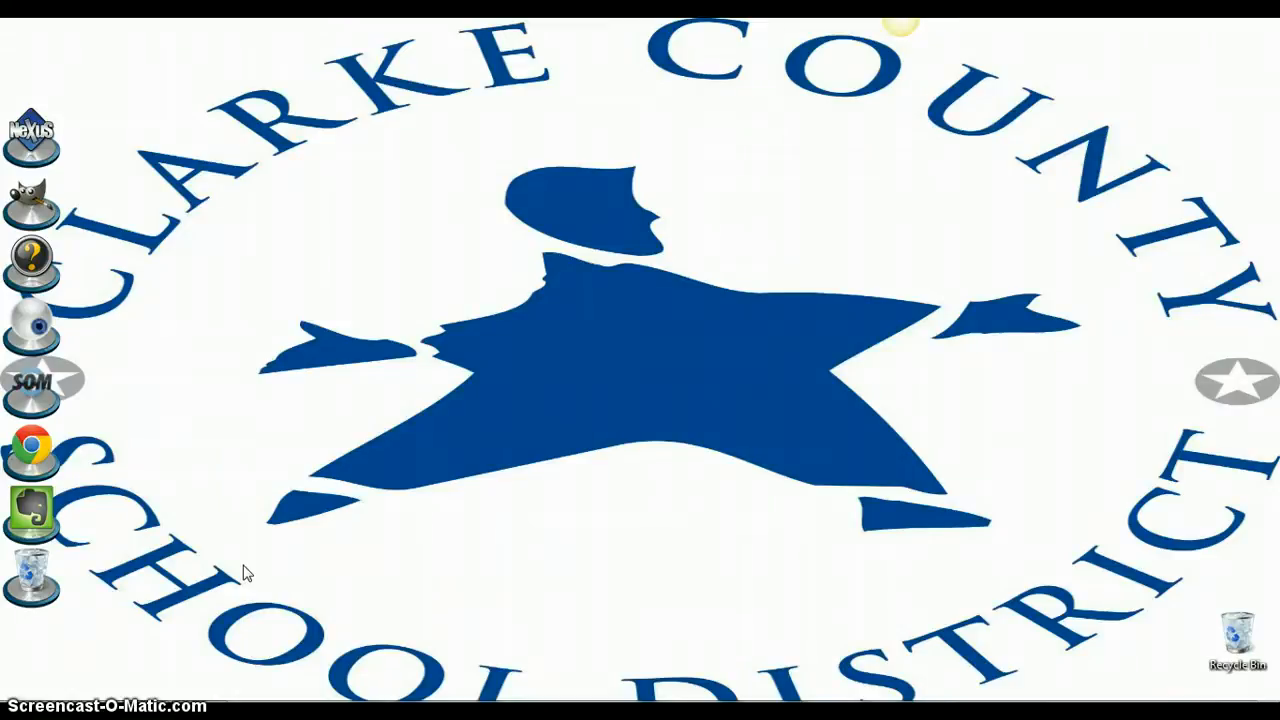
Load the Google Drive link to Dell XPS Cypress Touchpad Driver.exe in a new Chrome tab
left_click(32, 448)
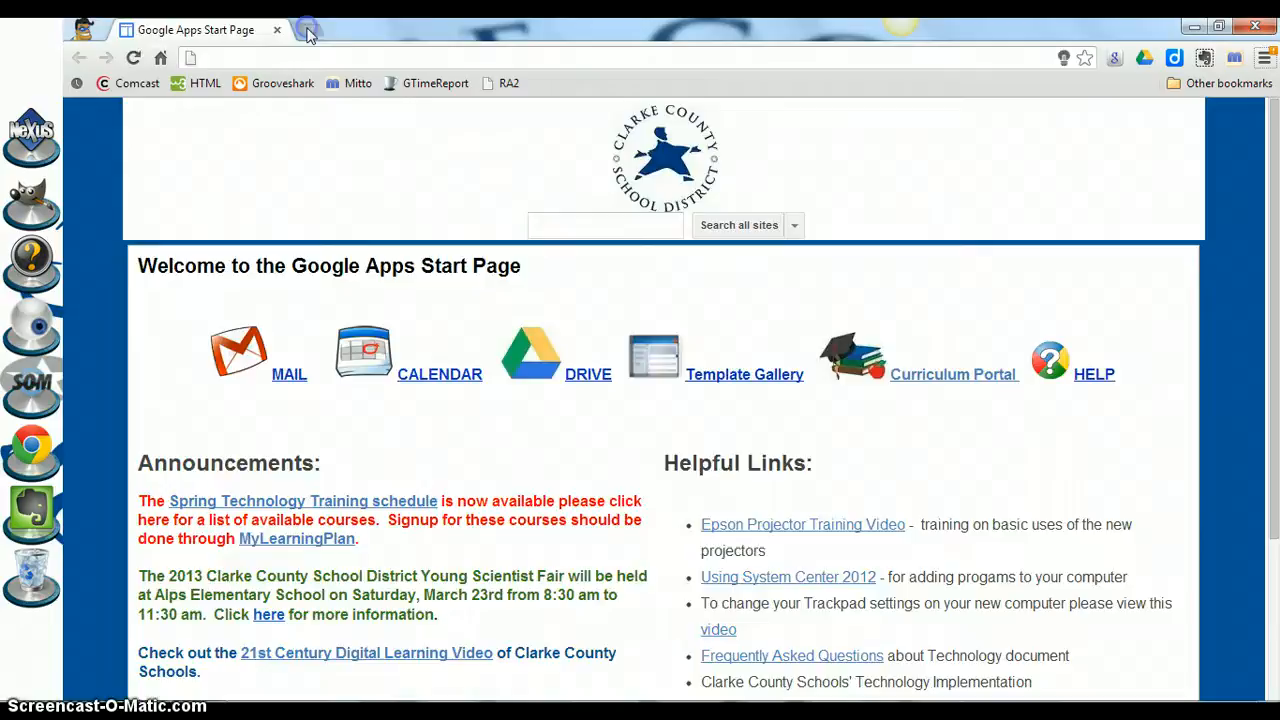
left_click(308, 30)
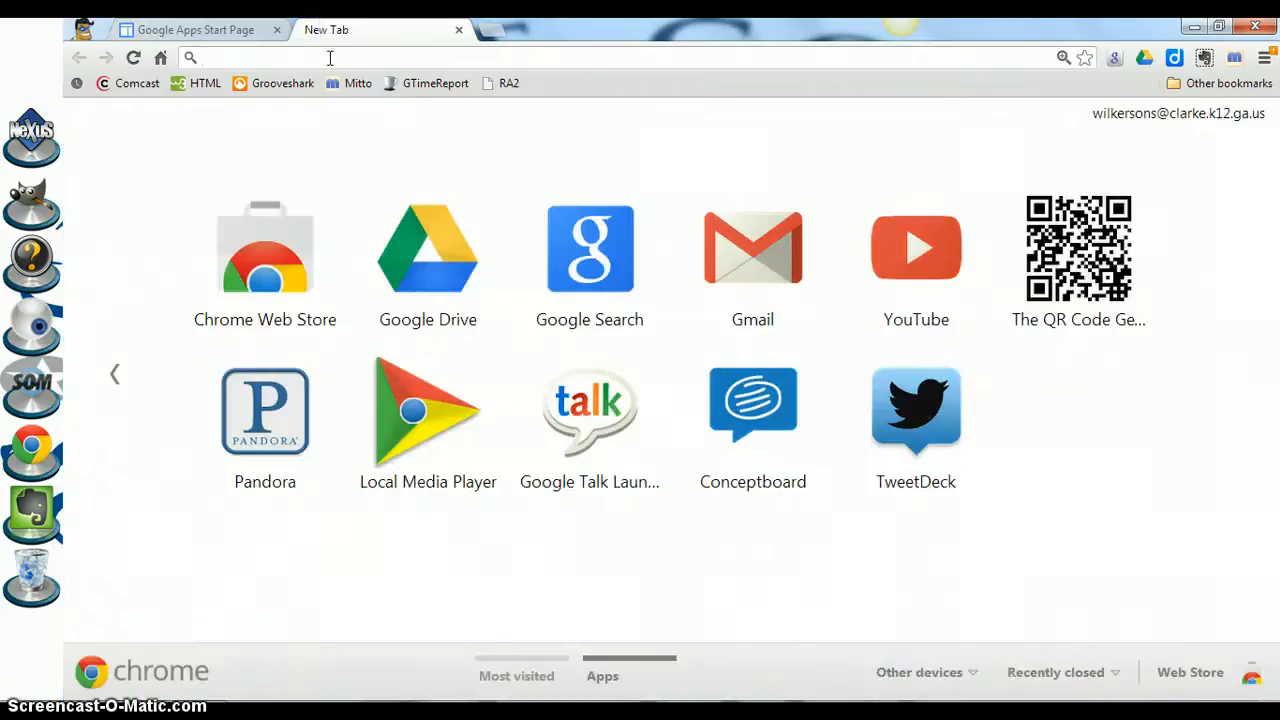
type("https://docs.google.com/a/clarke.k12.ga.us/file/d/0B8dh83zAsteaMVdjbGhMb2FuZWc/edit")
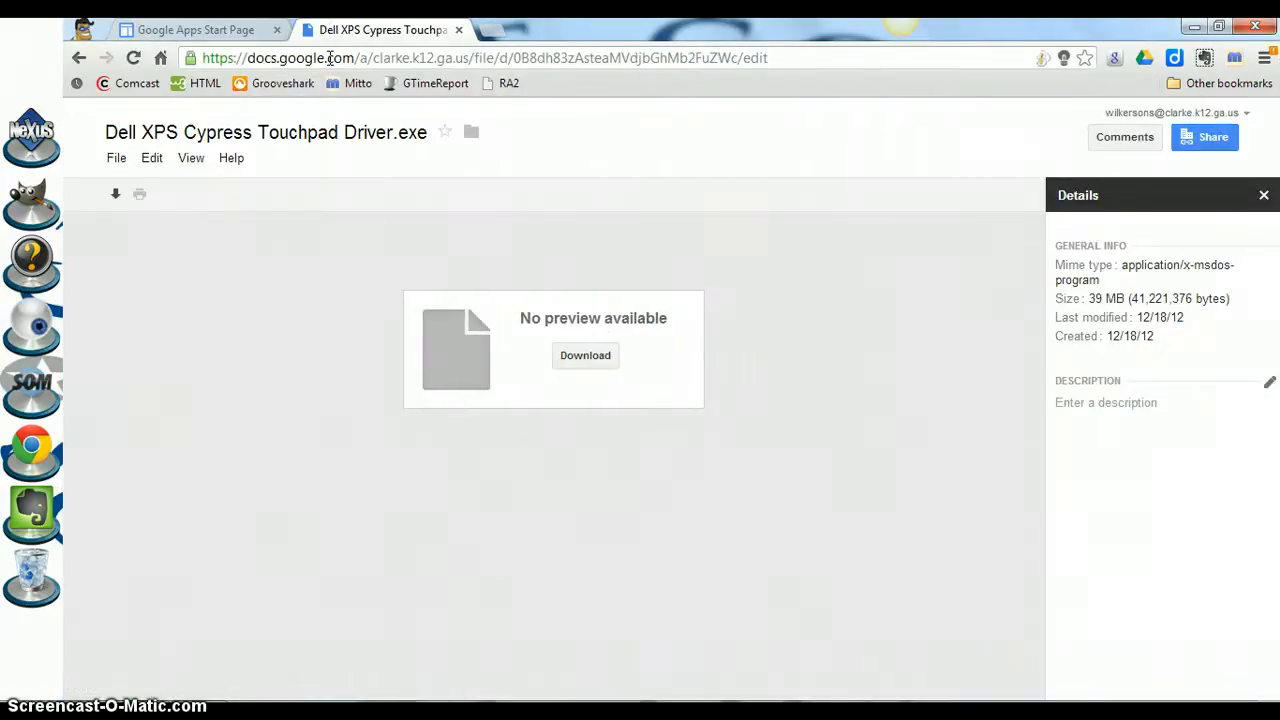
mouse_move(150, 136)
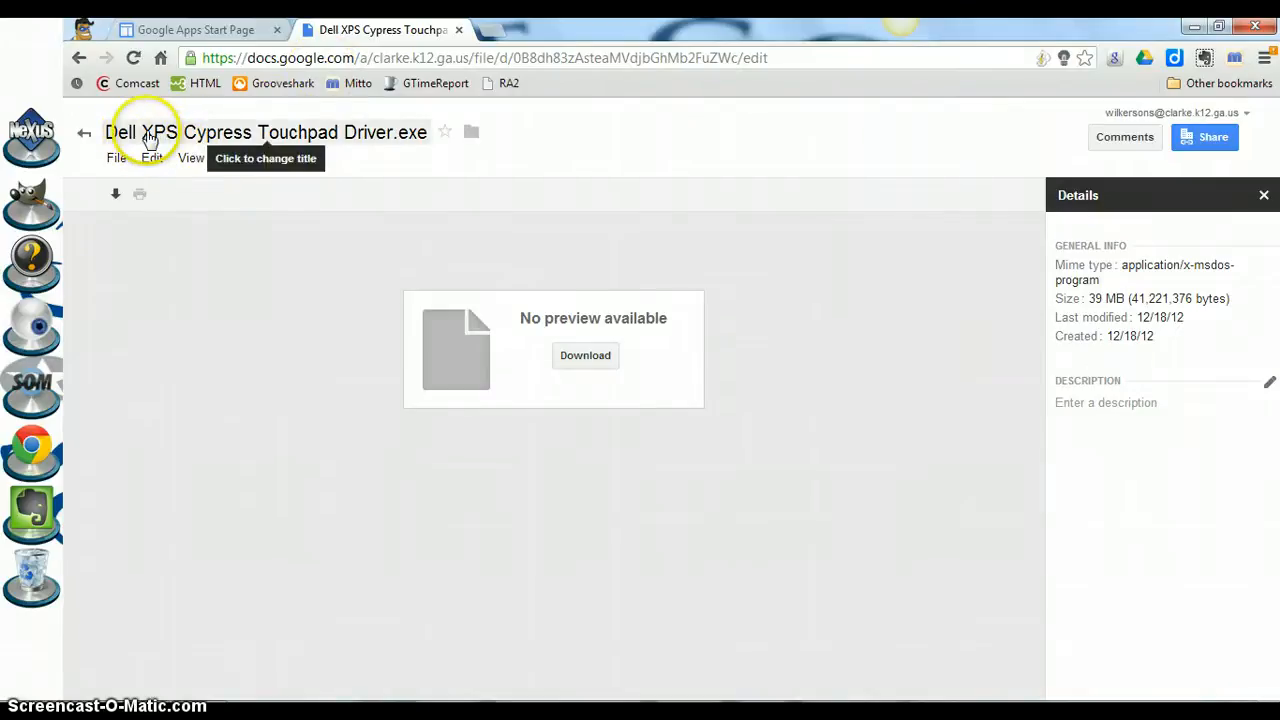
mouse_move(350, 162)
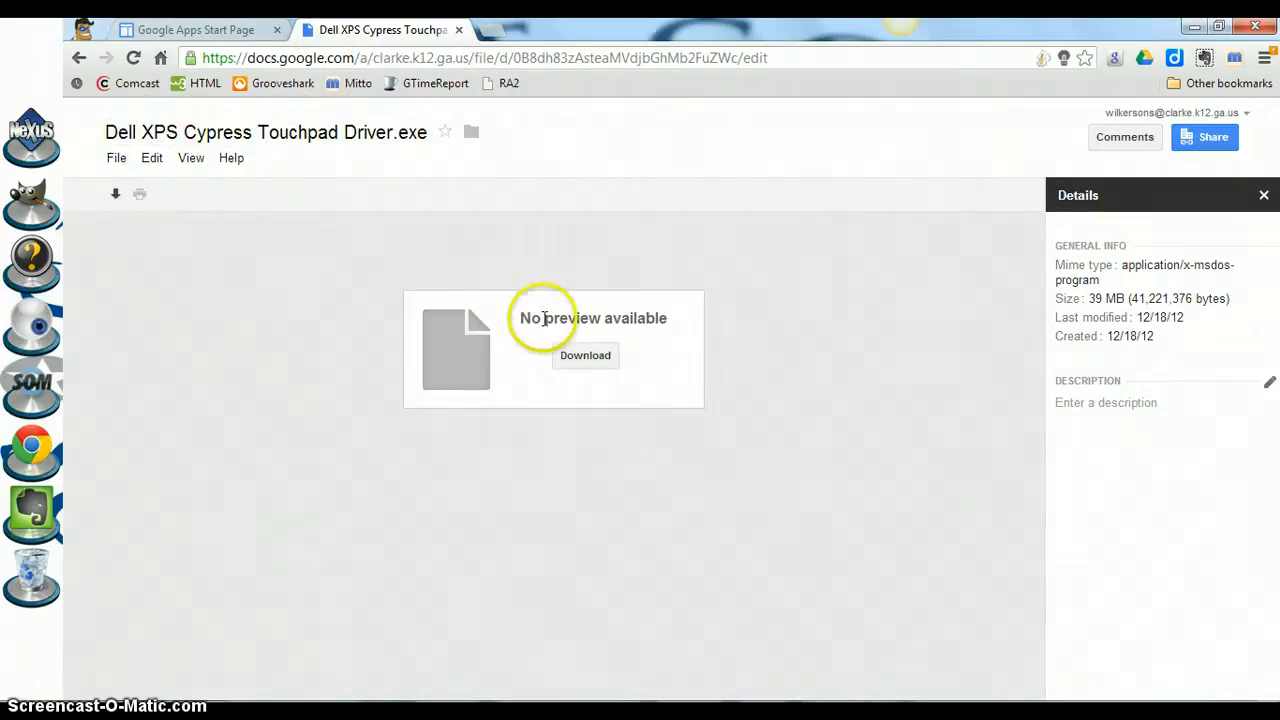
Download the driver .exe despite the virus-scan warning and save it into C:\Program Files
left_click(584, 356)
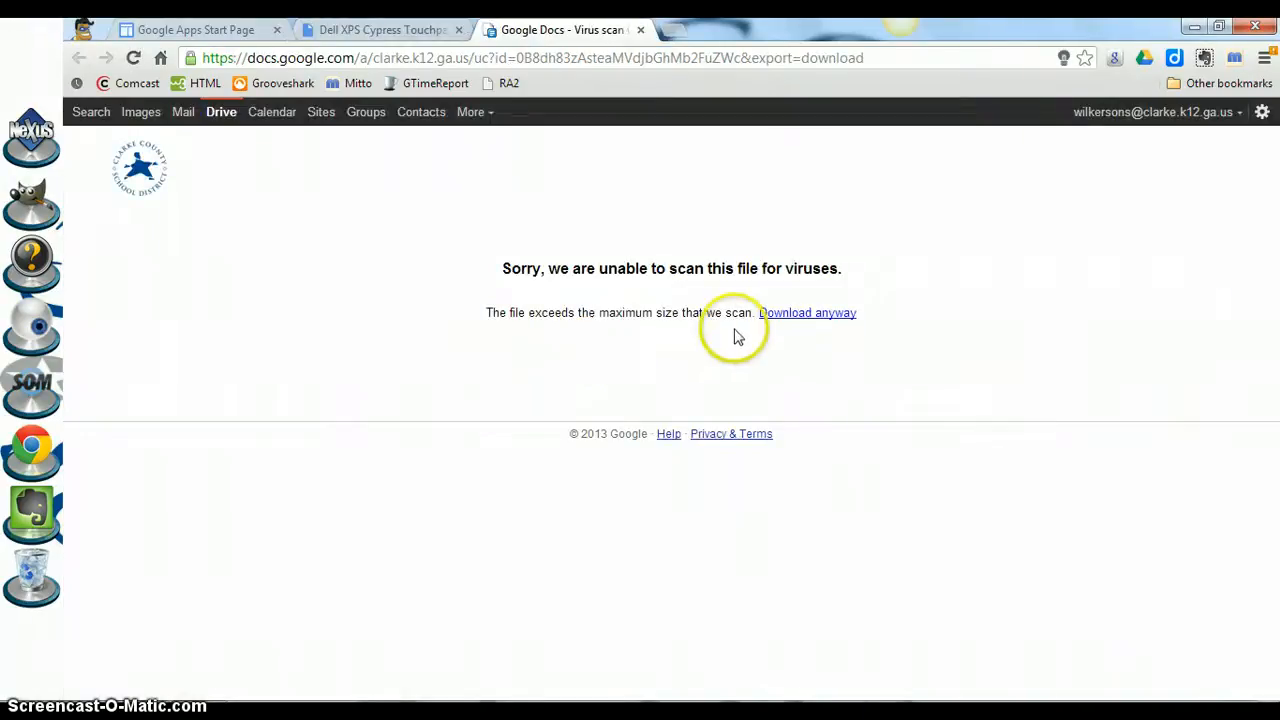
left_click(808, 312)
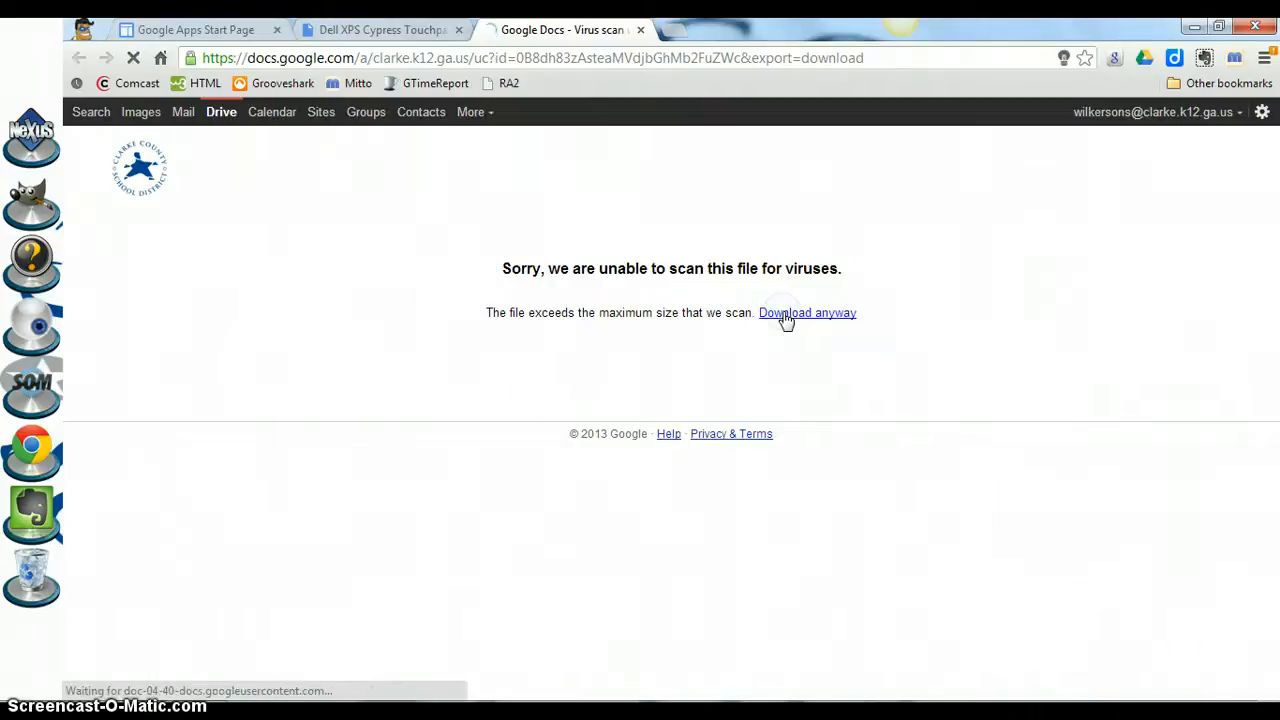
left_click(808, 312)
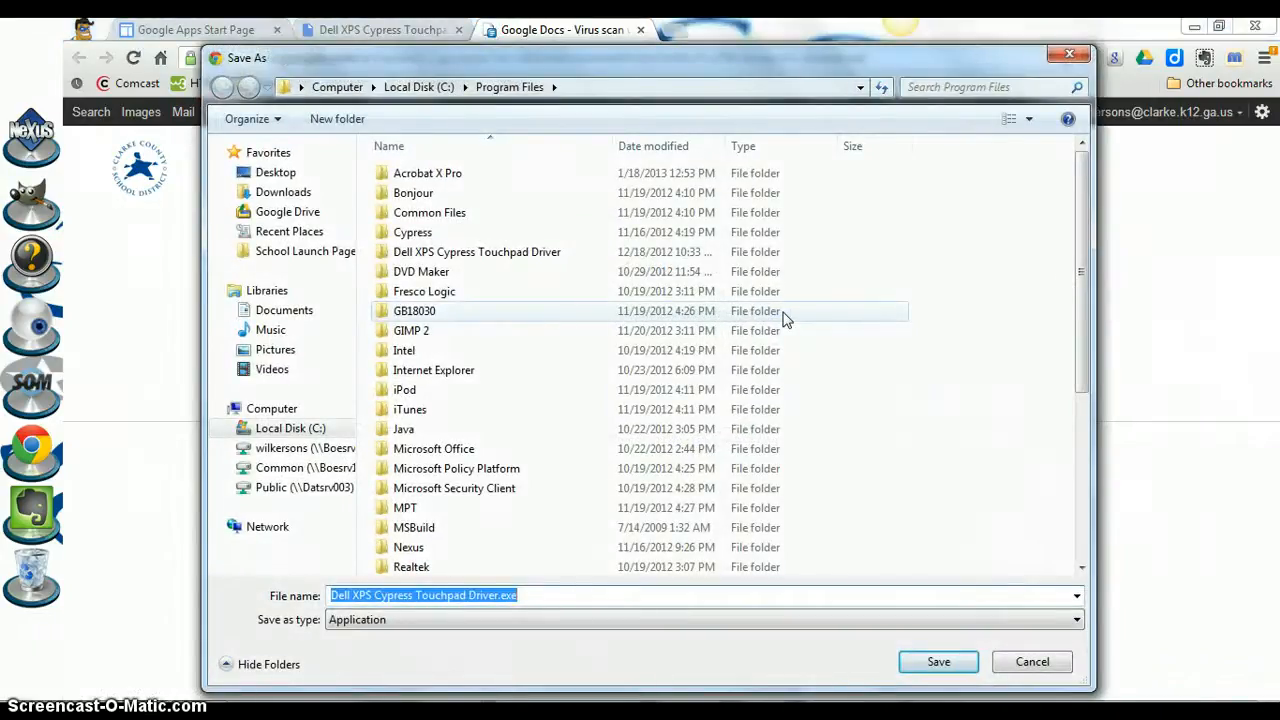
left_click(290, 428)
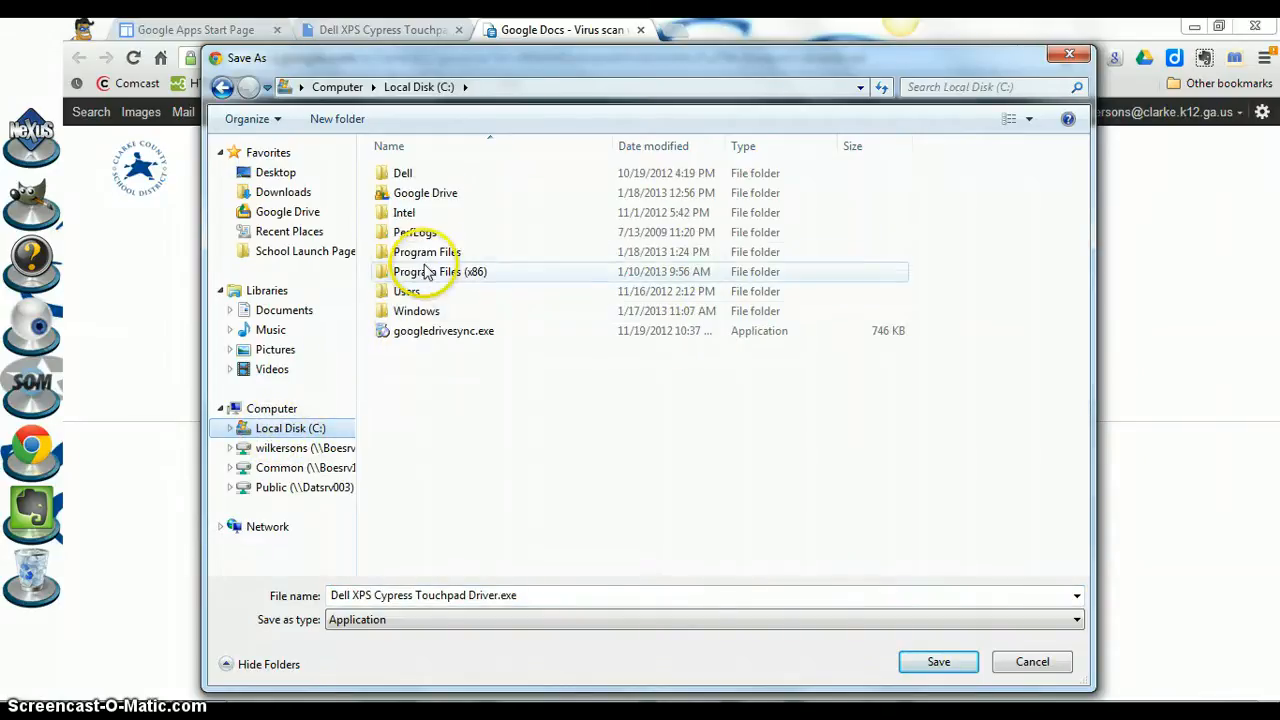
double_click(424, 252)
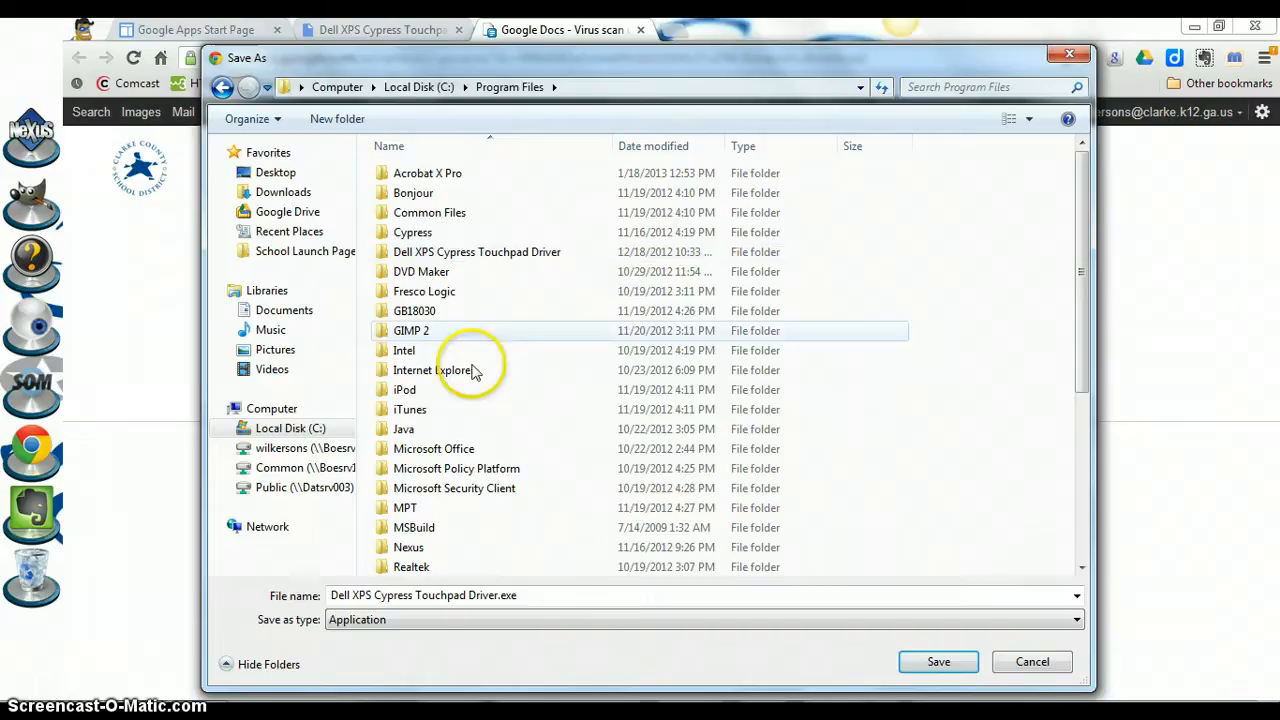
left_click(936, 660)
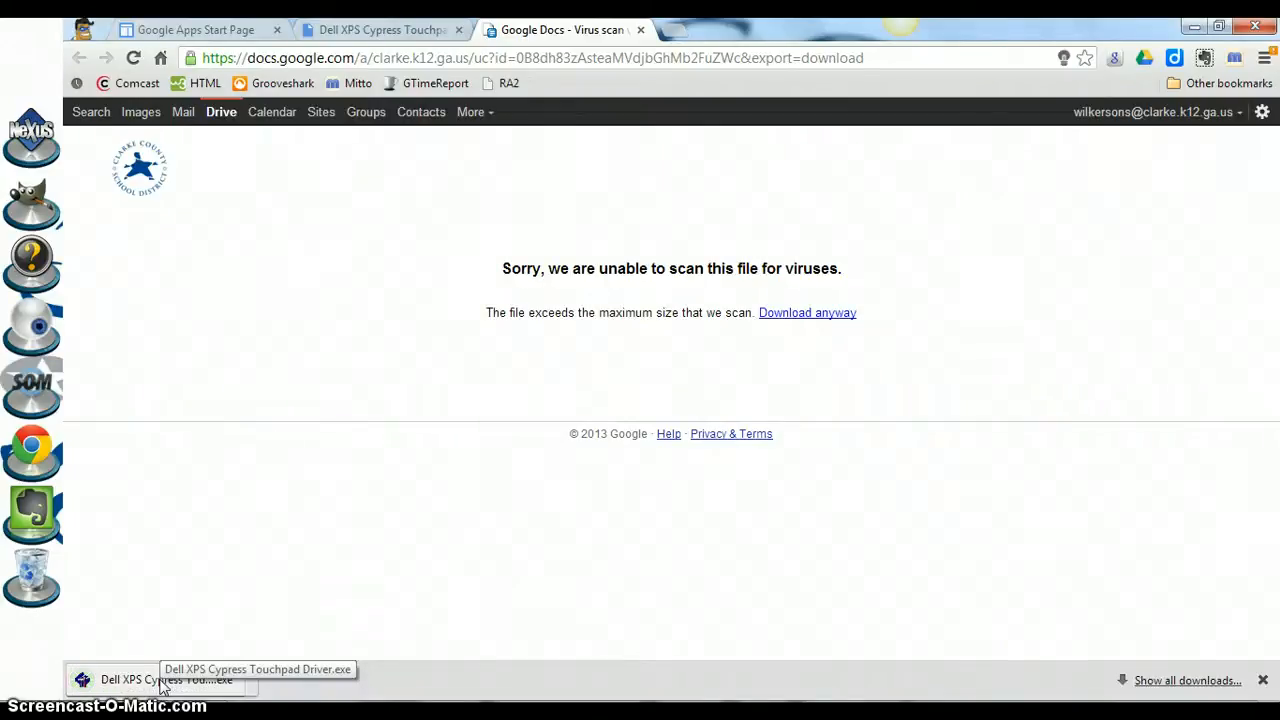
mouse_move(200, 624)
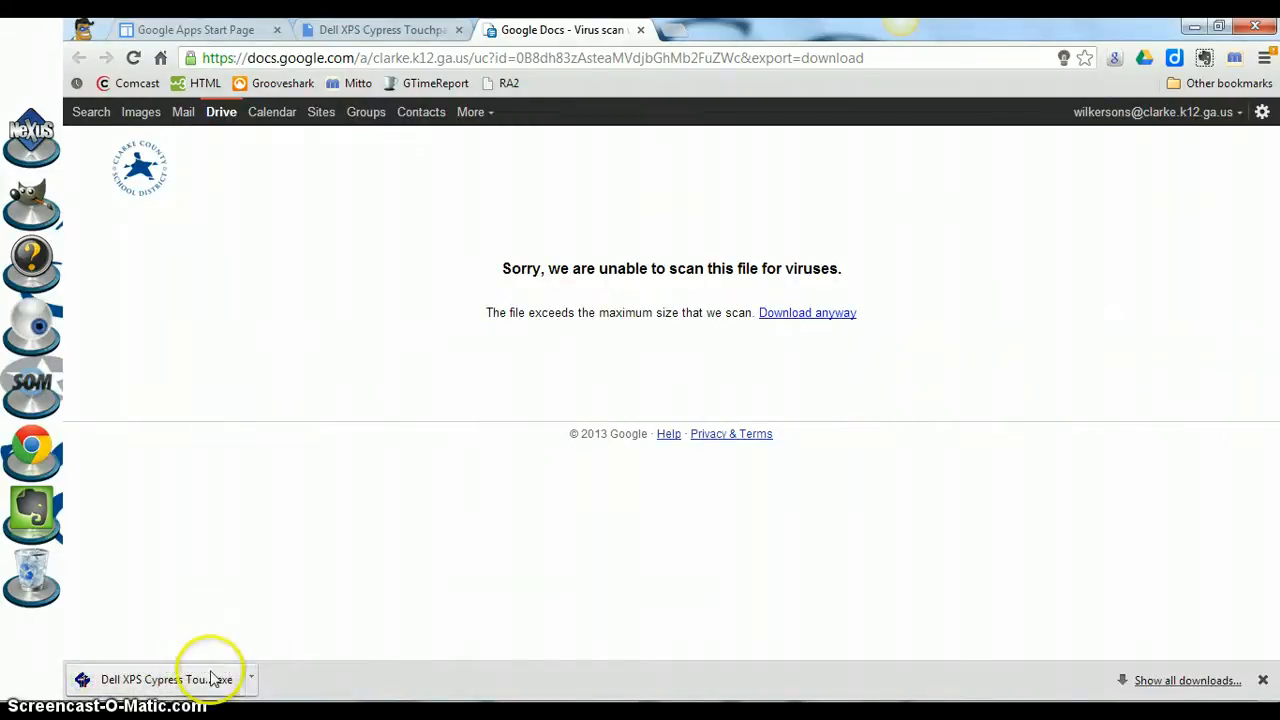
Run the downloaded installer and continue past the Cypress TouchPad Driver intro prompt
left_click(168, 680)
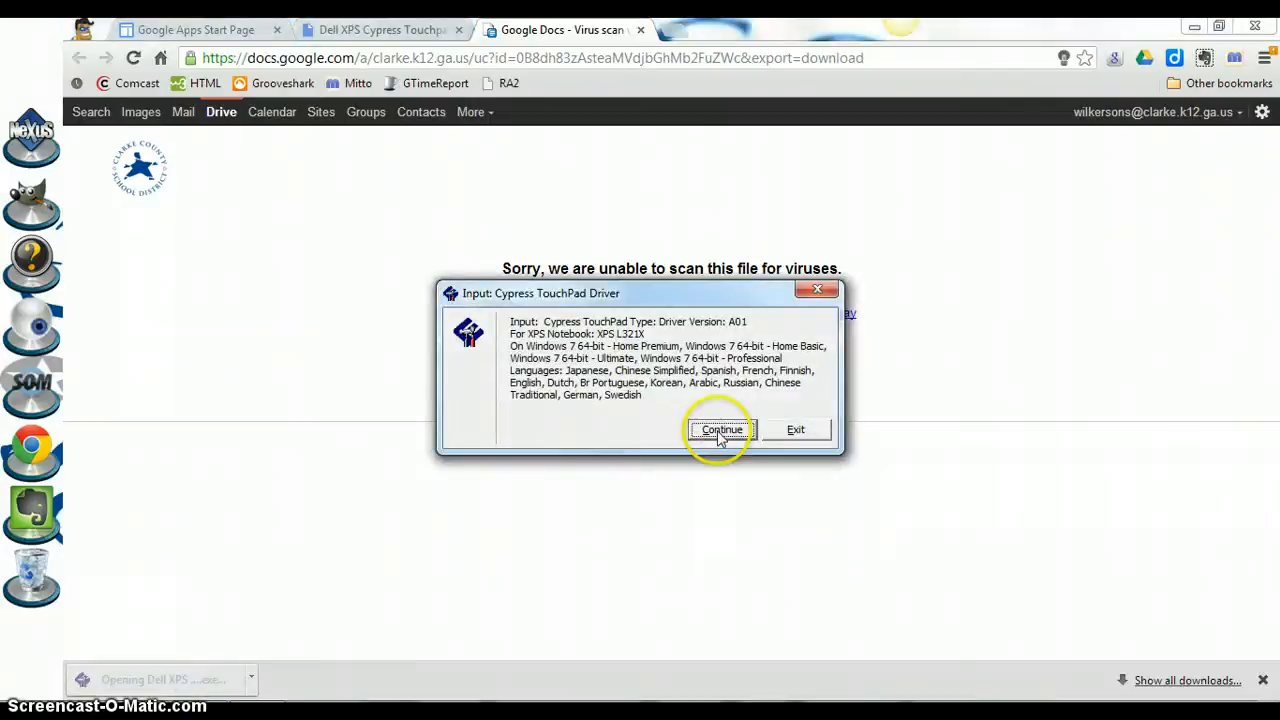
left_click(720, 428)
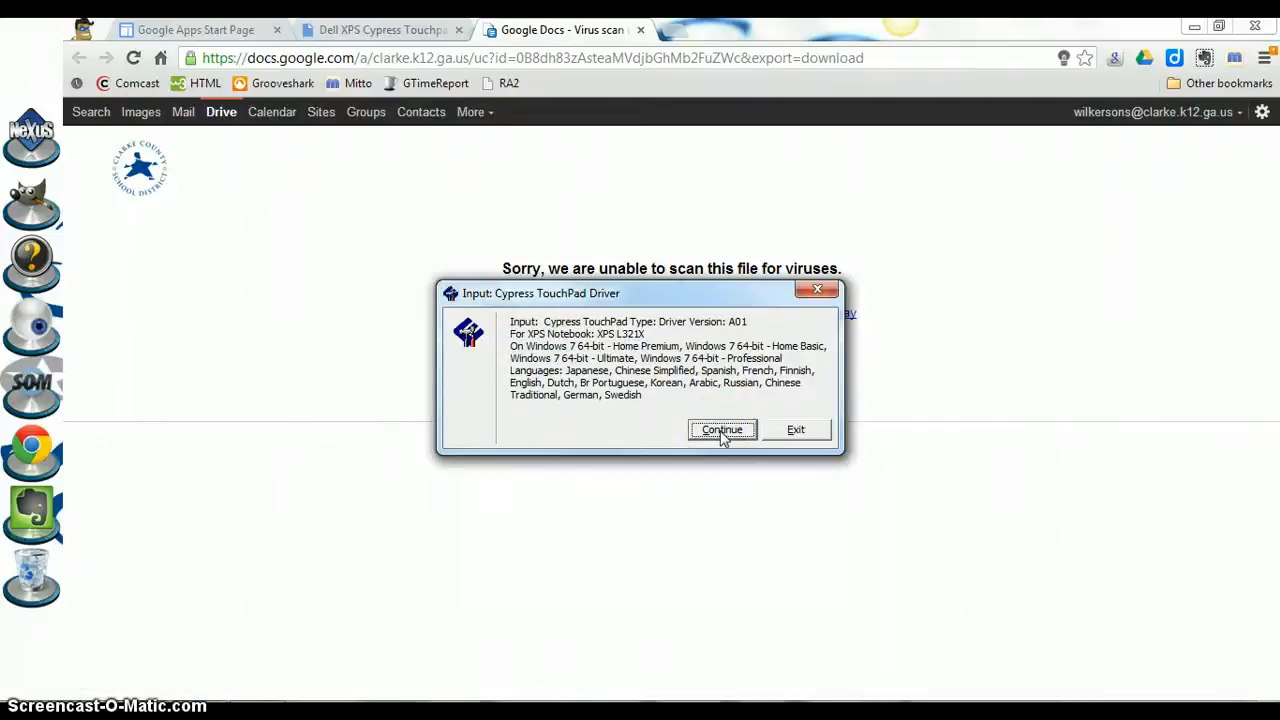
left_click(722, 428)
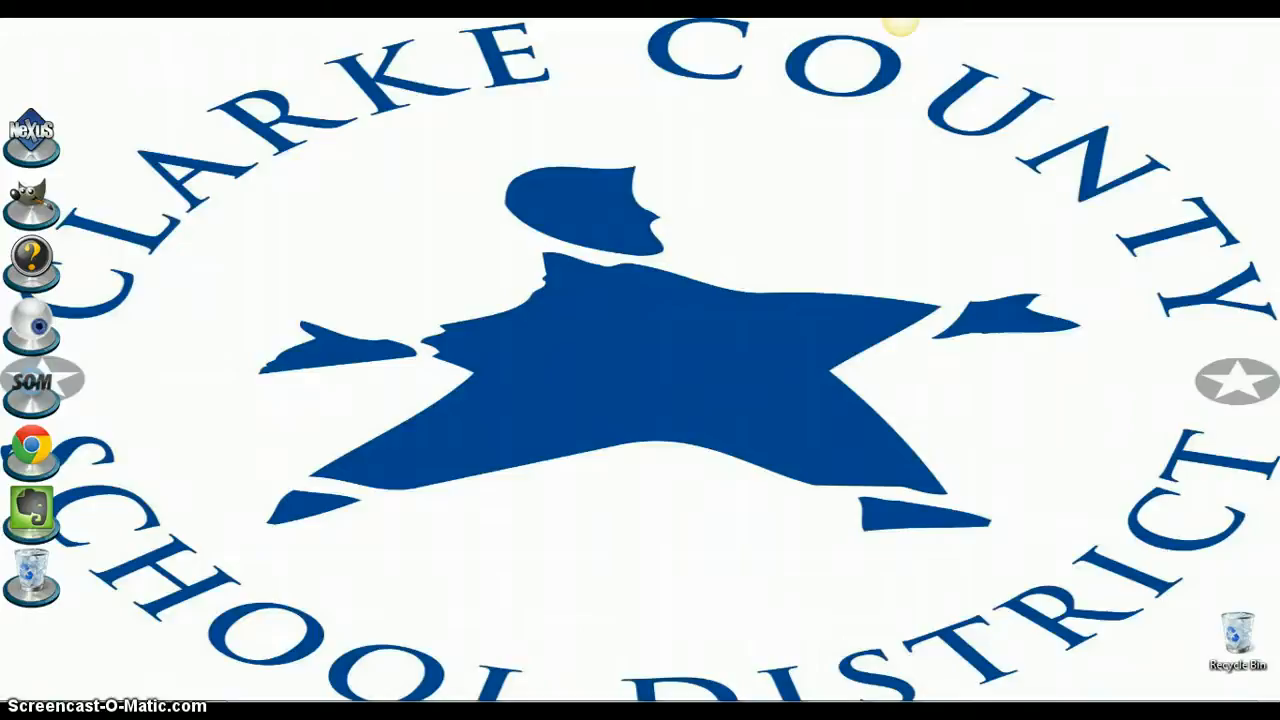
Reach Mouse Properties via Start, Control Panel and Hardware and Sound
left_click(12, 710)
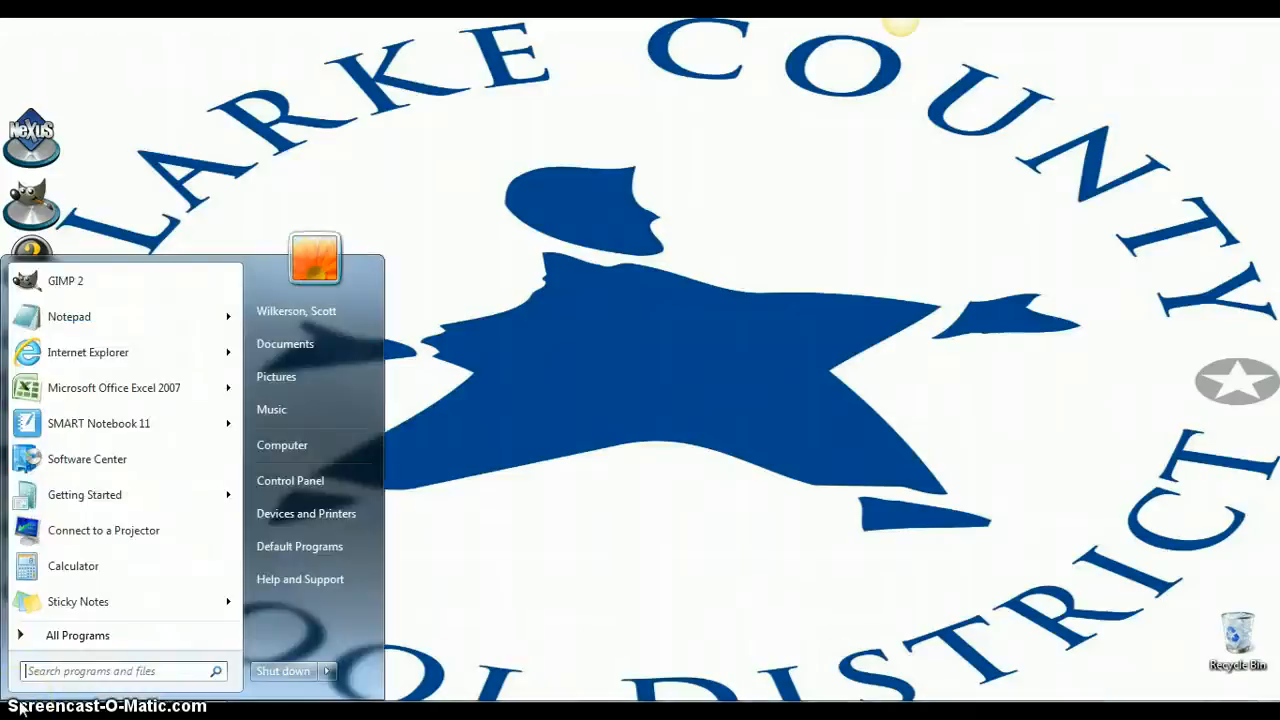
left_click(290, 480)
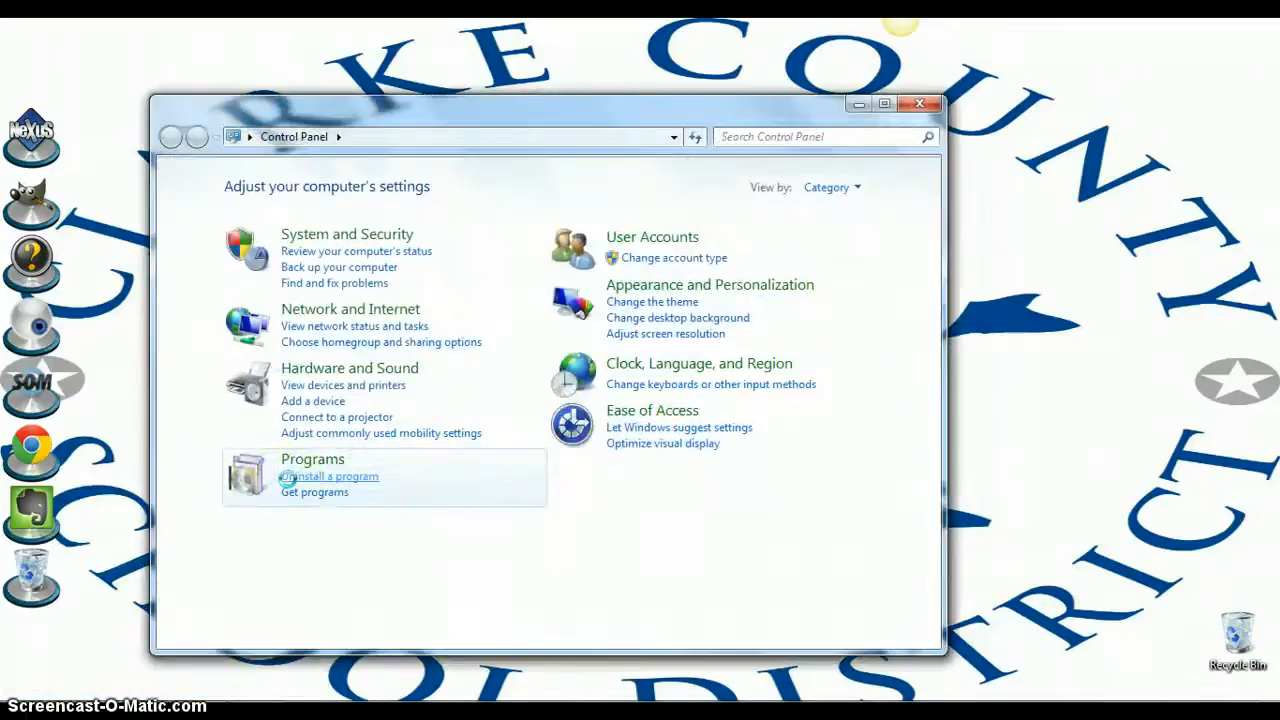
mouse_move(260, 380)
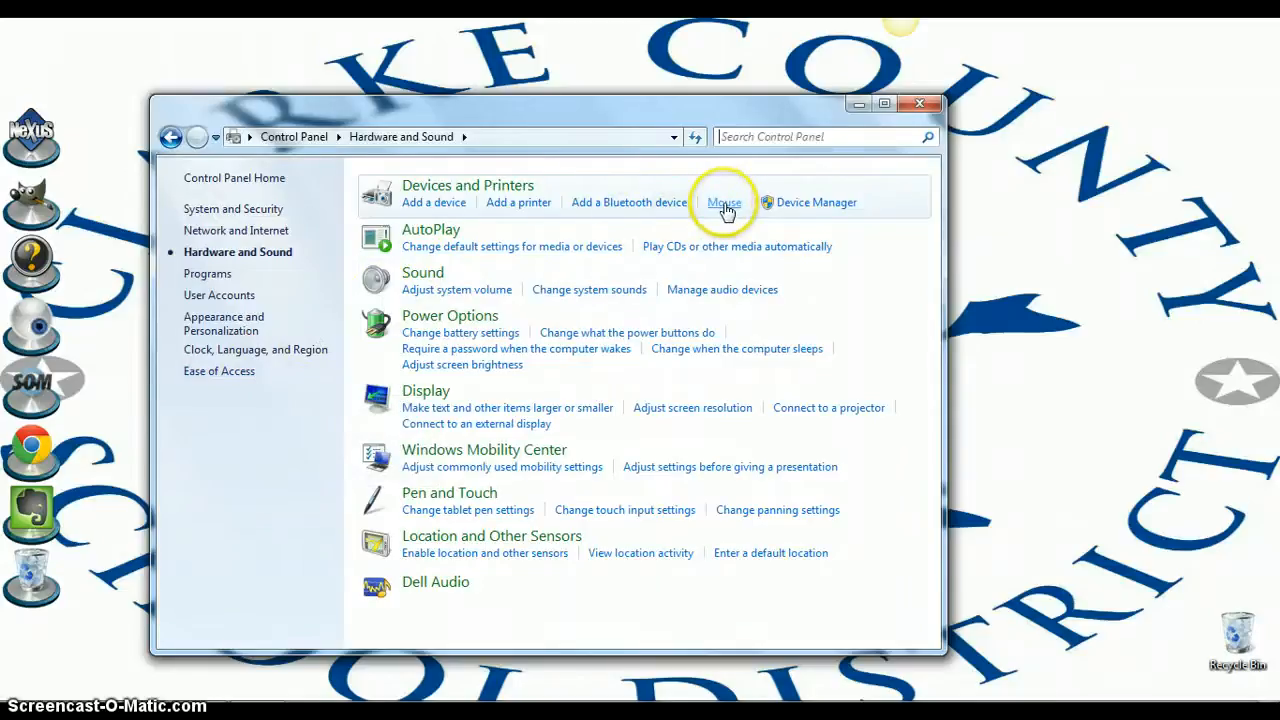
left_click(724, 202)
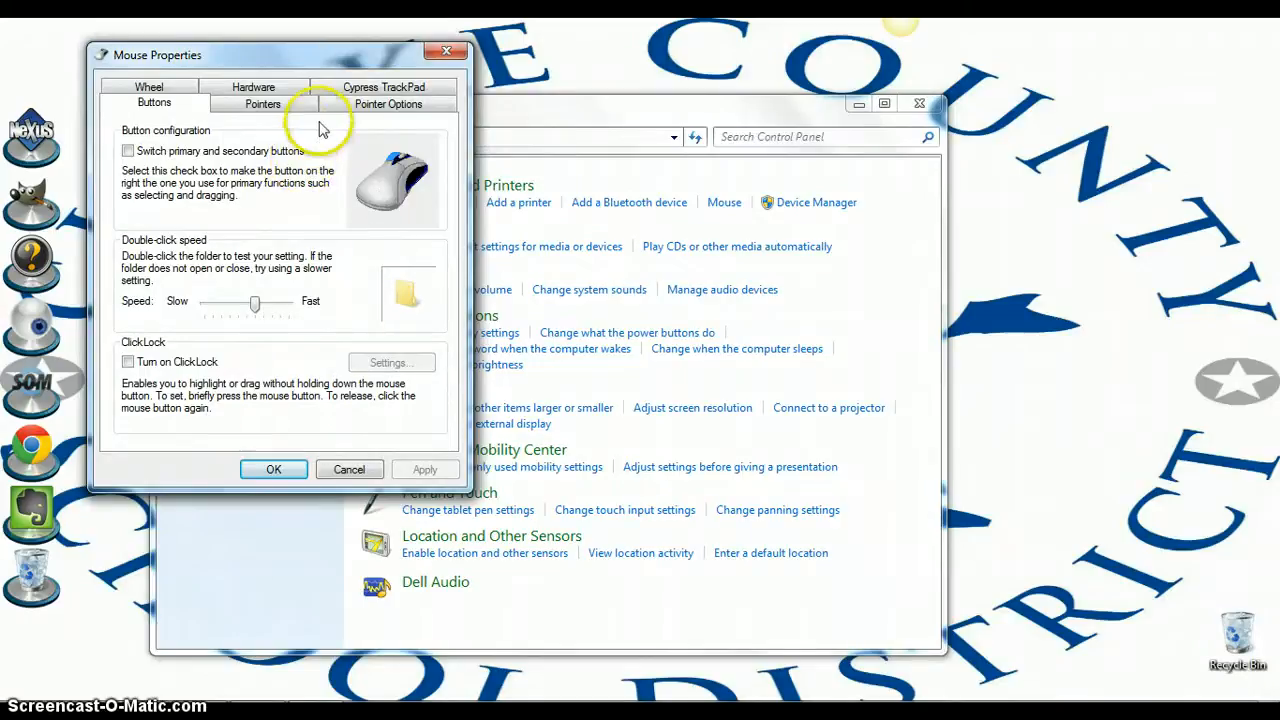
mouse_move(384, 90)
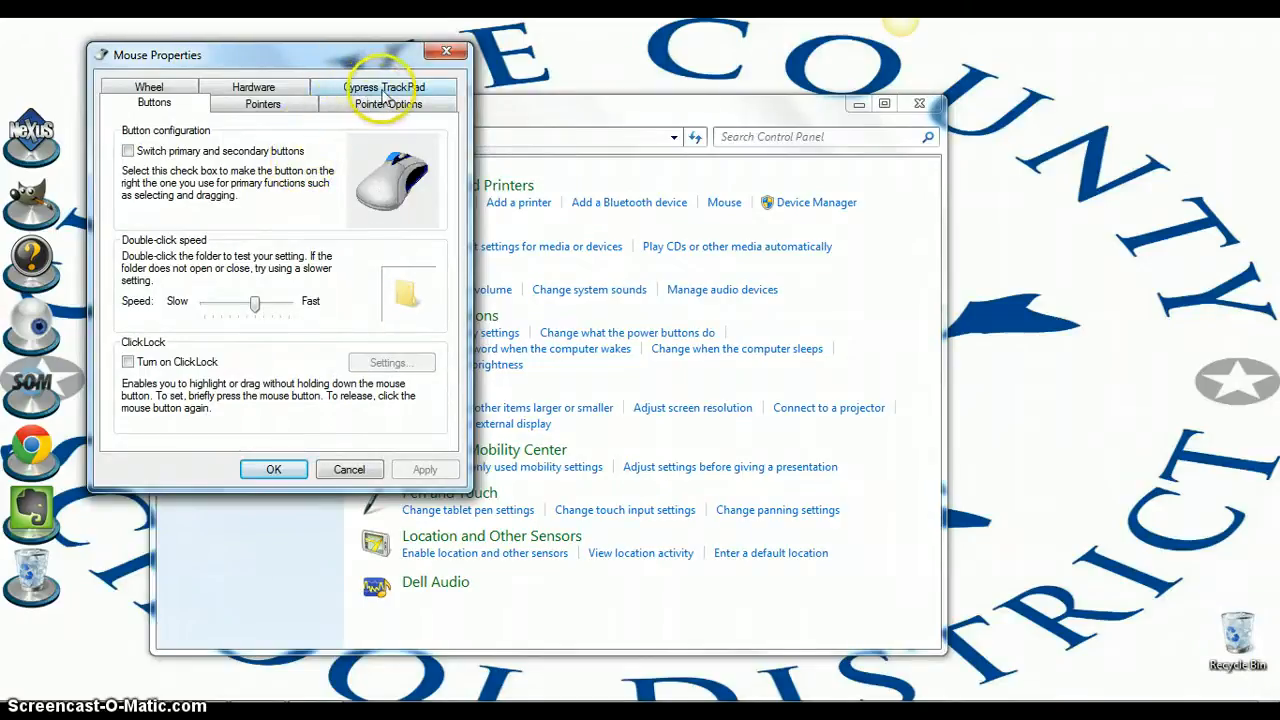
From the Cypress TrackPad tab, bring up the full Cypress TrackPad Settings window
left_click(384, 88)
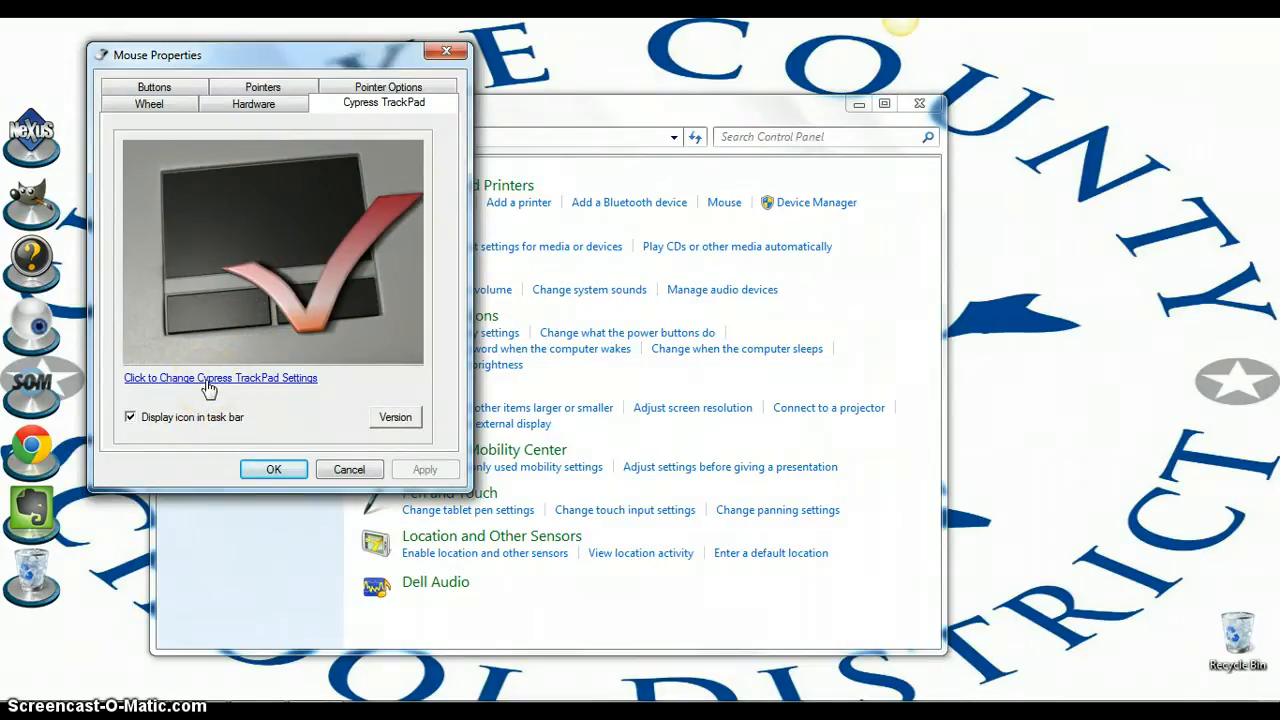
left_click(220, 376)
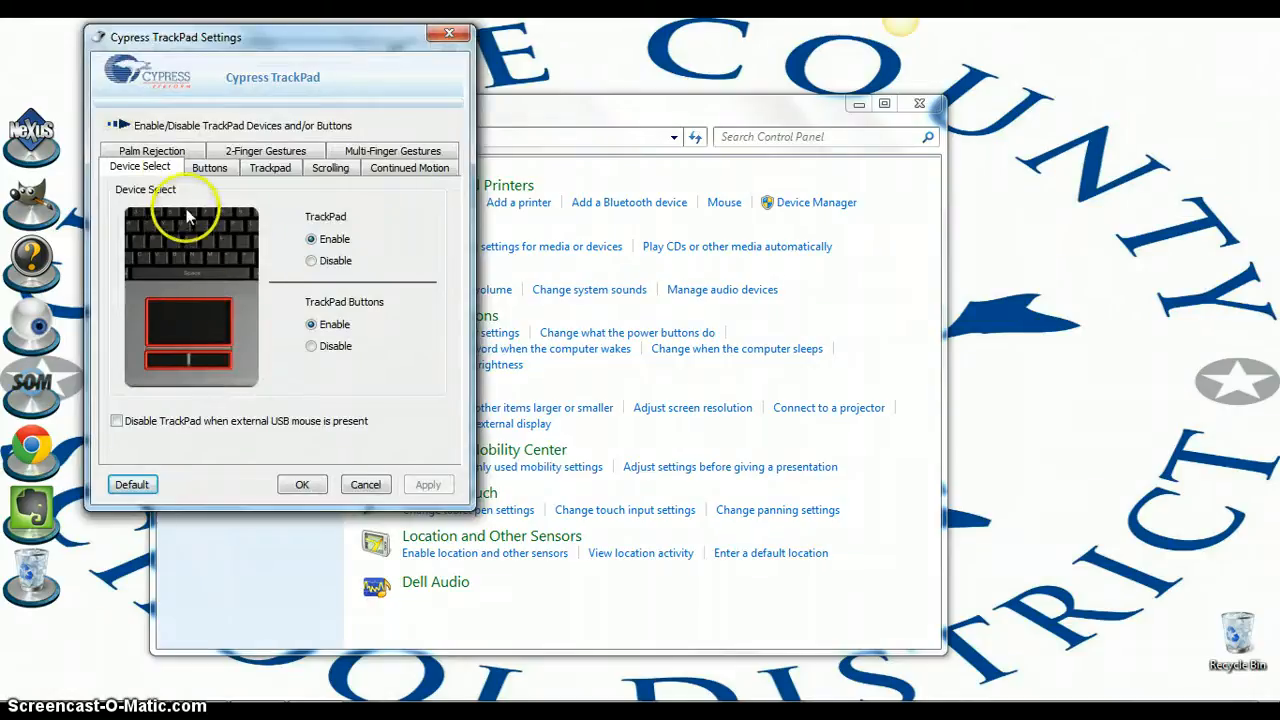
Enable Palm Sensitivity, then review the Scrolling, Buttons and Trackpad speed/tapping settings
left_click(152, 166)
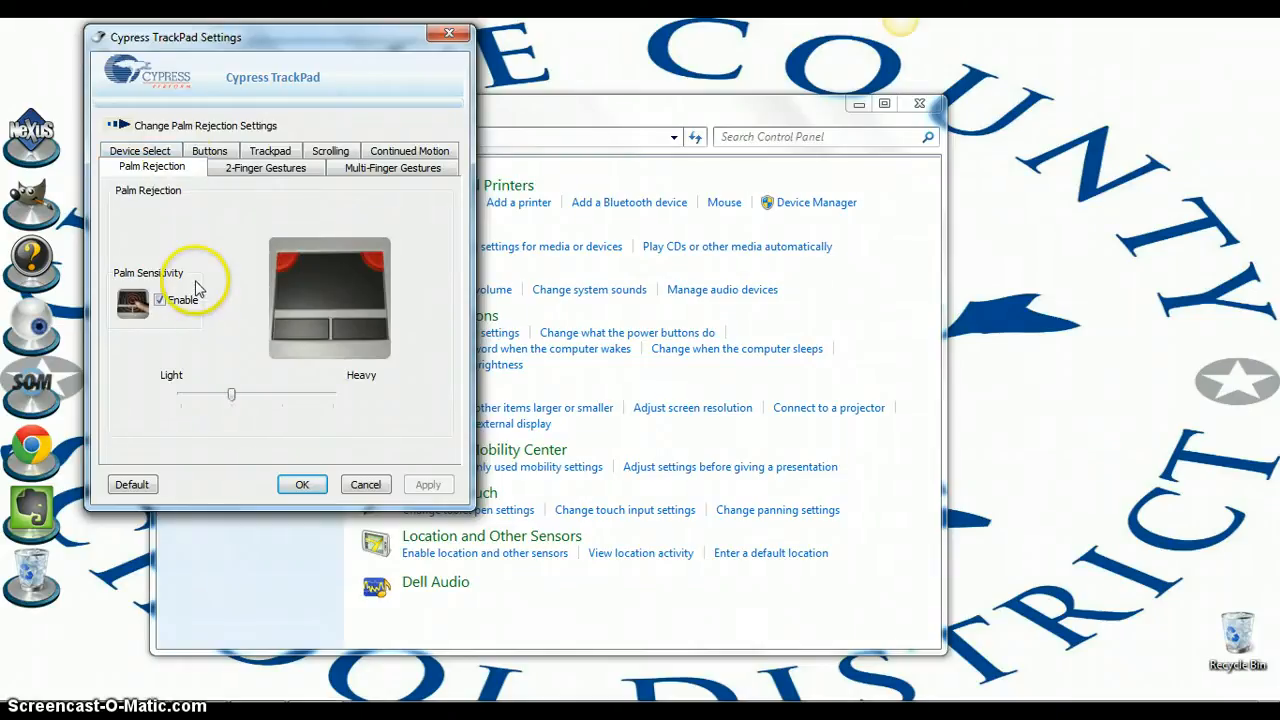
left_click(160, 300)
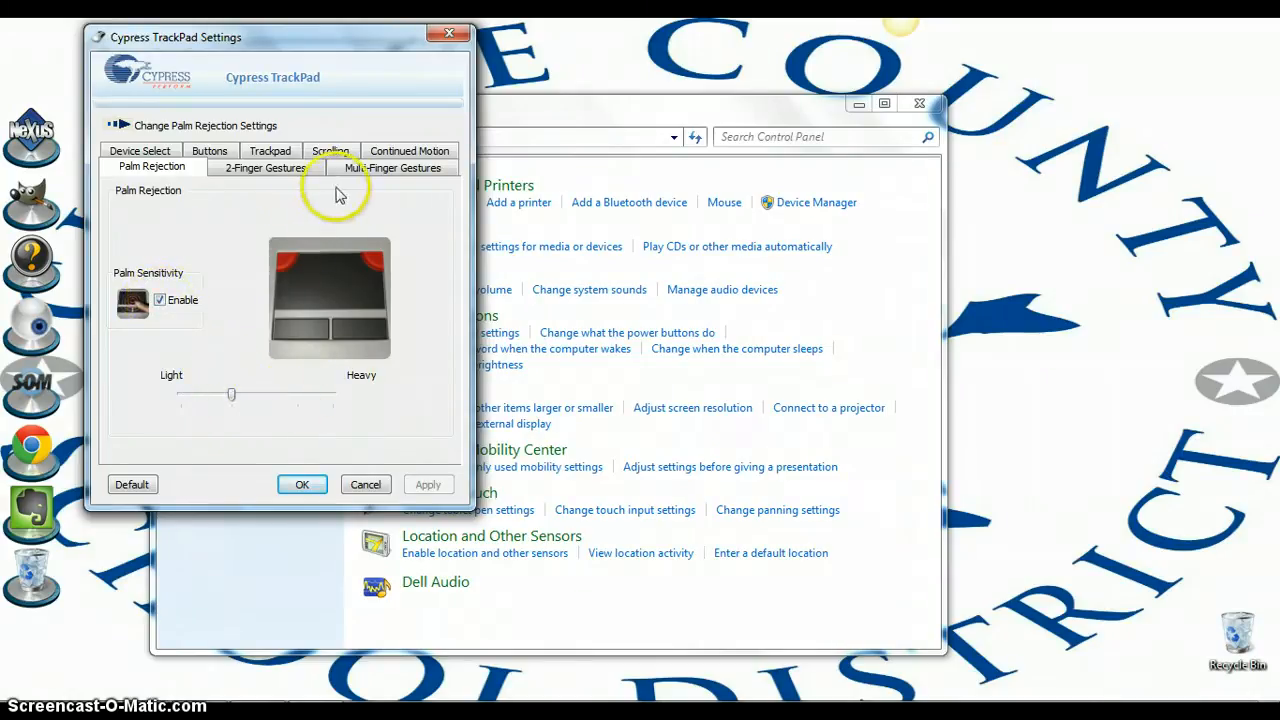
left_click(330, 152)
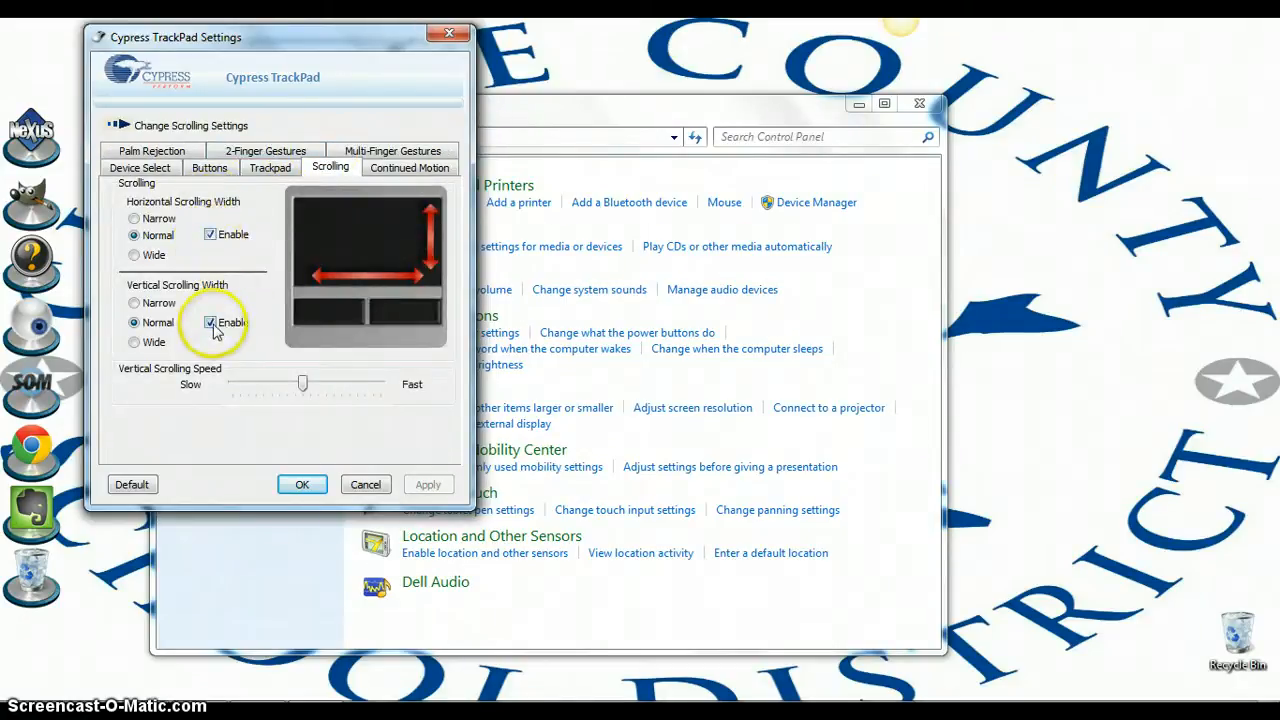
left_click(208, 168)
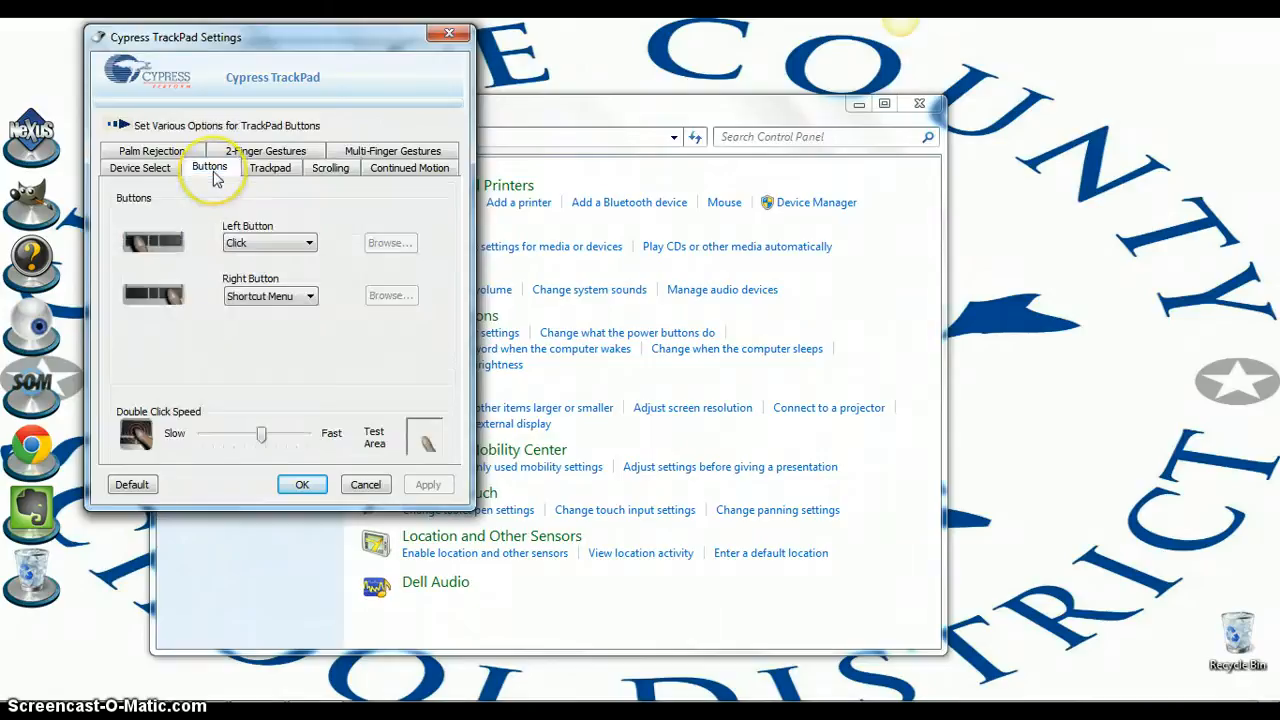
left_click(270, 168)
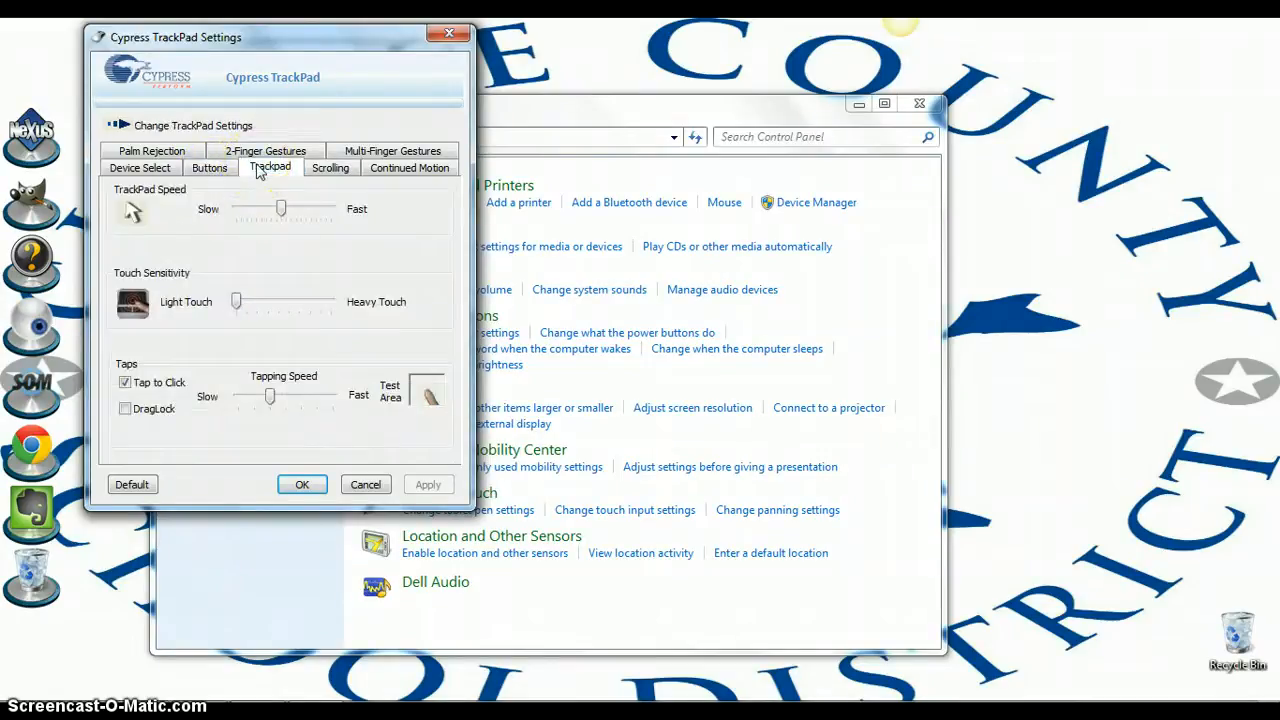